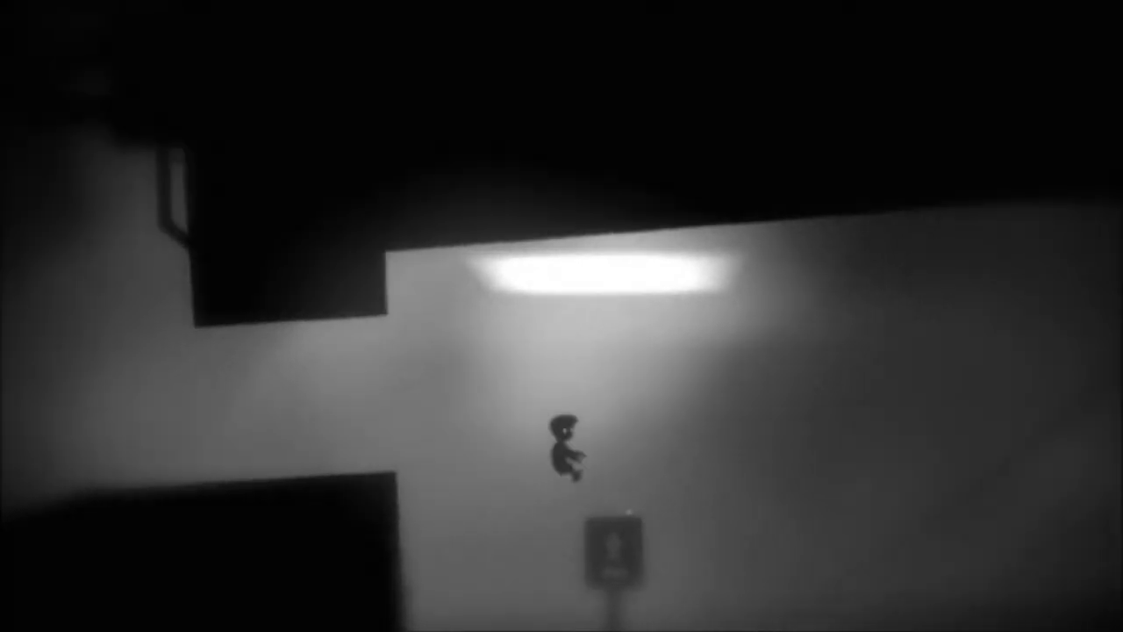
{"action": "key", "text": "Escape"}
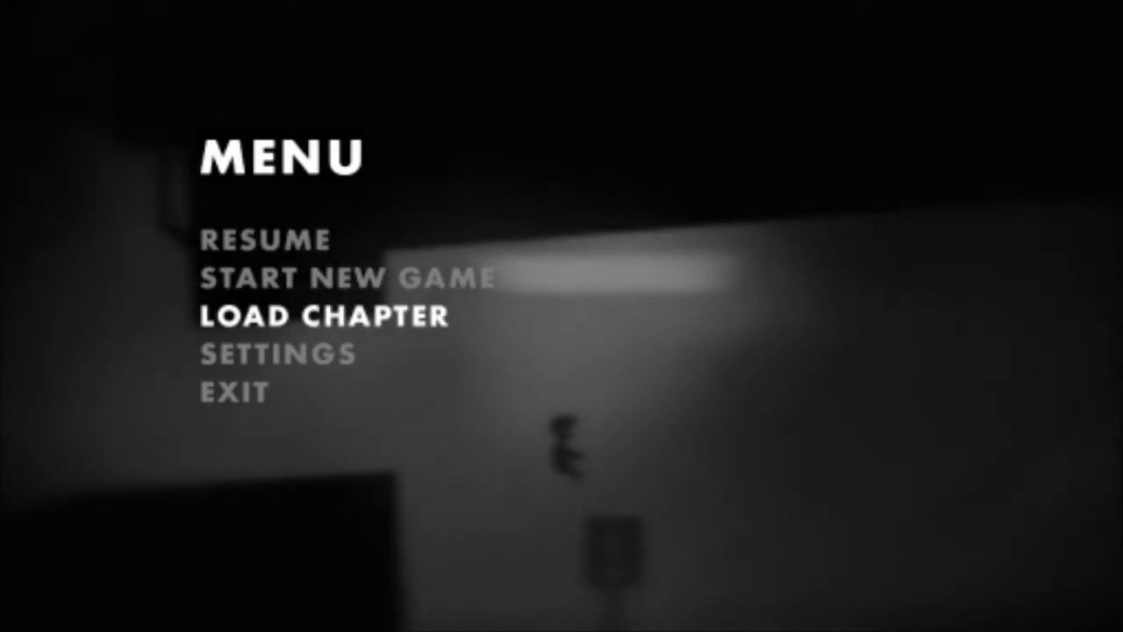
{"action": "left_click", "coordinate": [277, 354]}
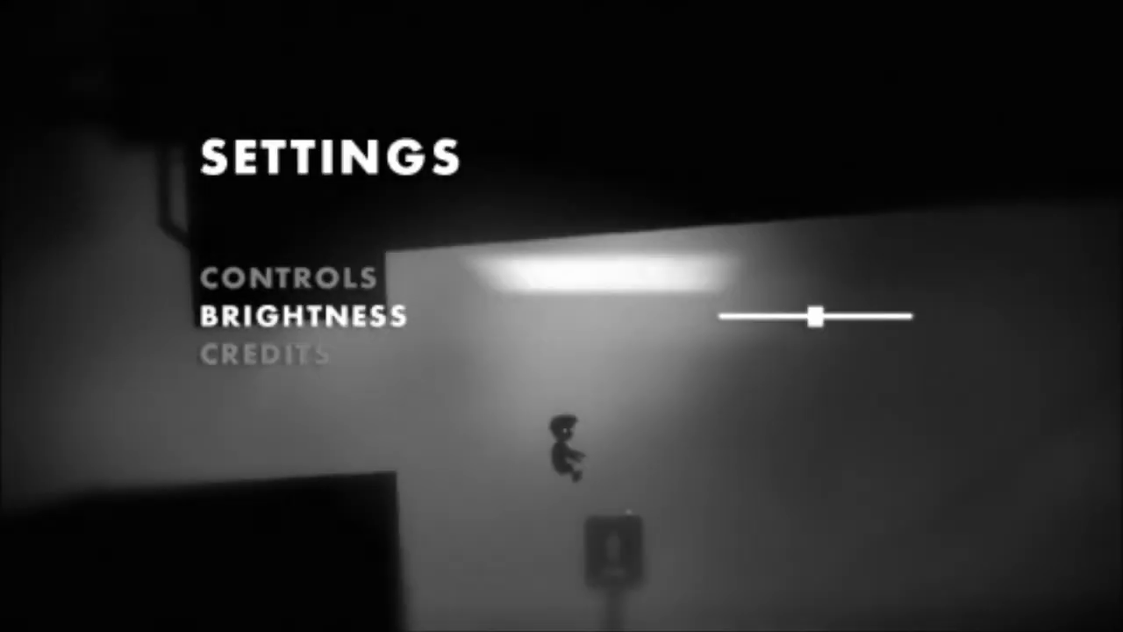
{"action": "key", "text": "Escape"}
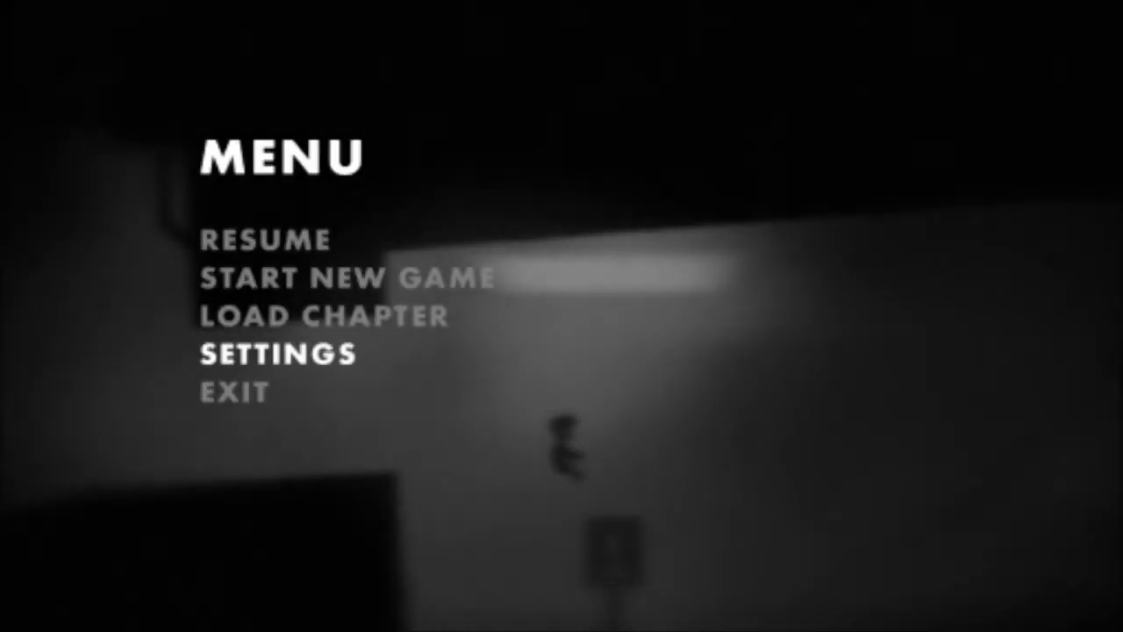
{"action": "mouse_move", "coordinate": [346, 277]}
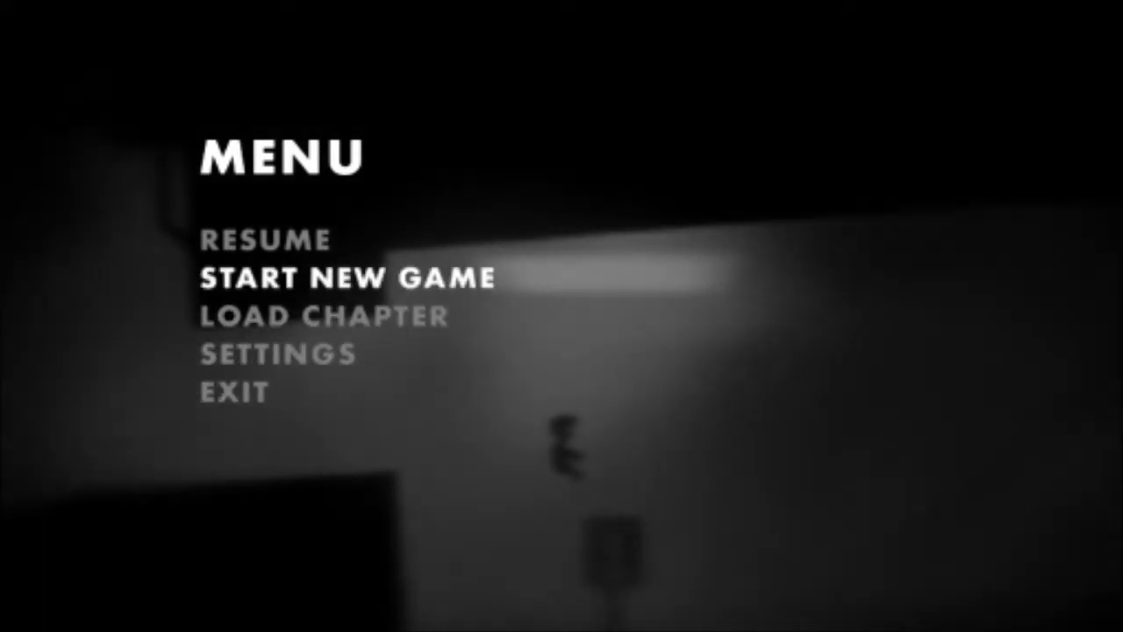
{"action": "left_click", "coordinate": [347, 276]}
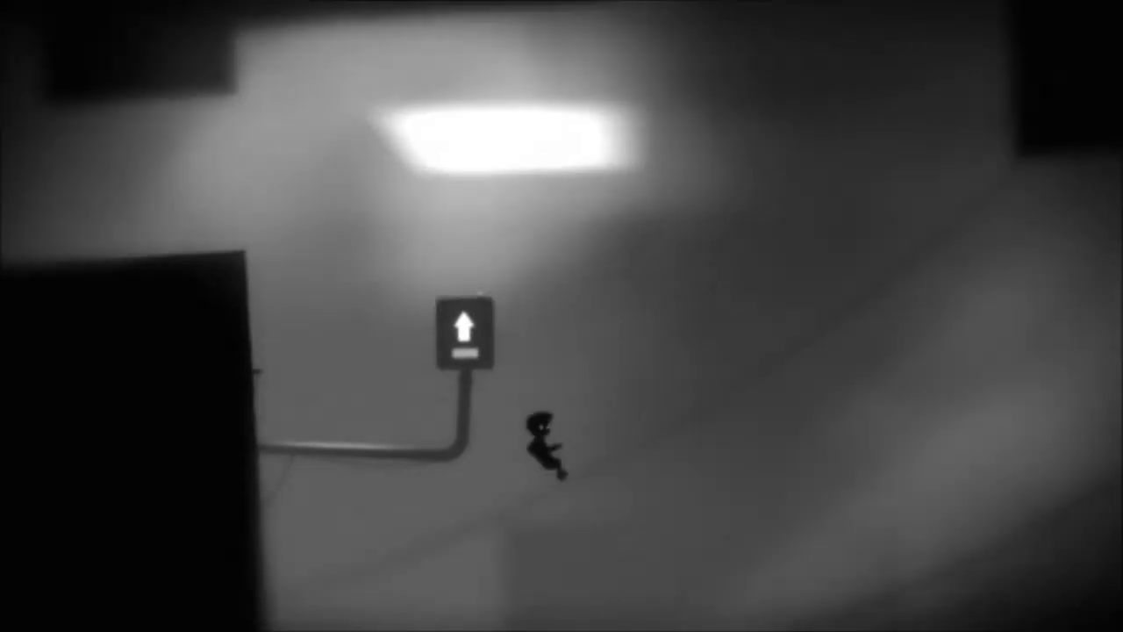